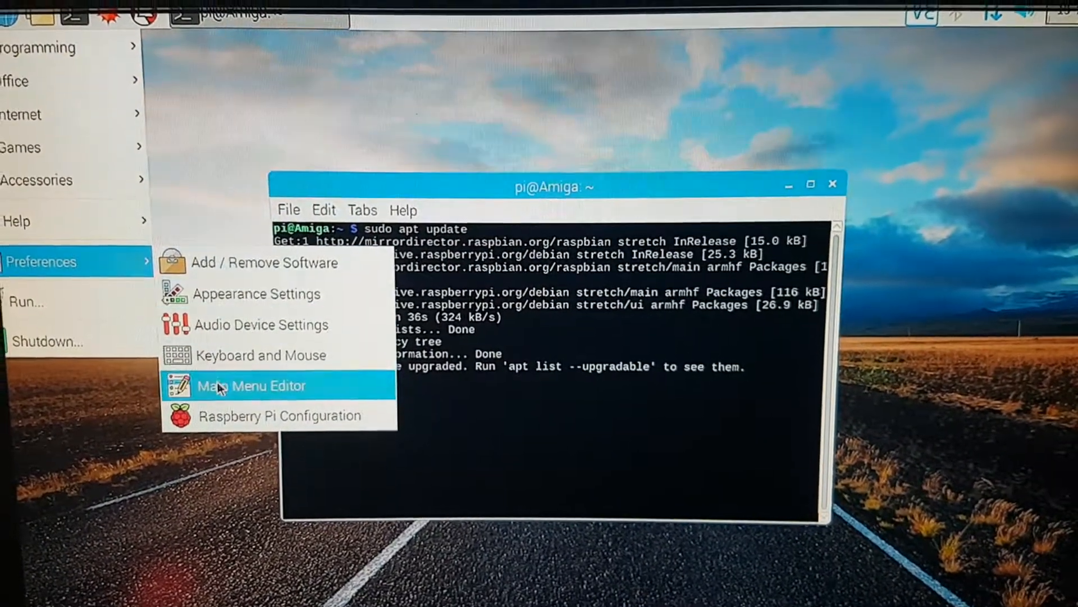
mouse_move(291, 420)
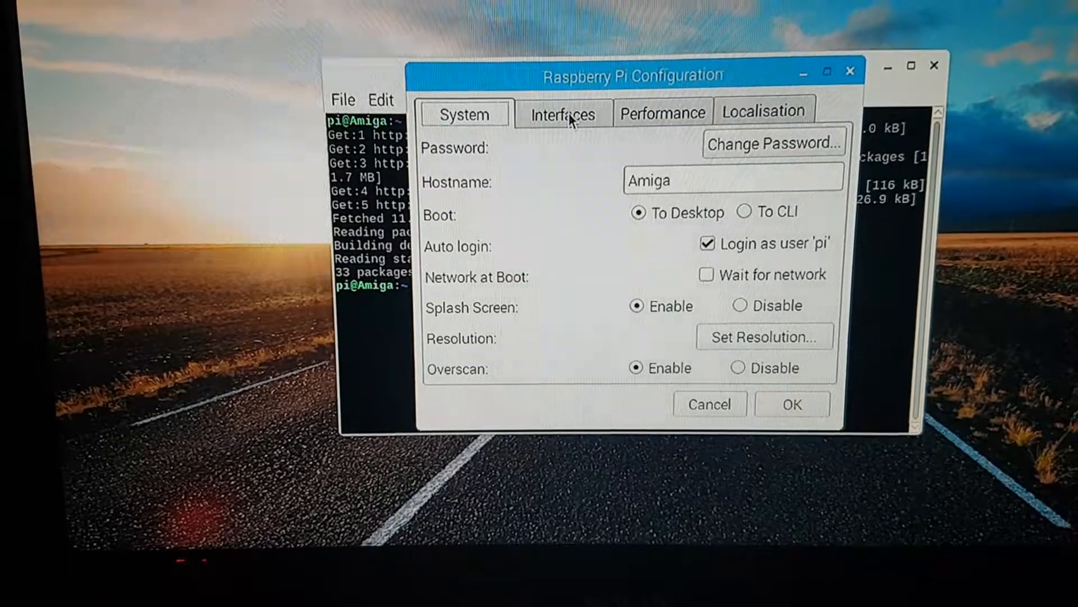
Step: Look over the Interfaces, Performance and Localisation tabs, then cancel without saving changes
click(563, 114)
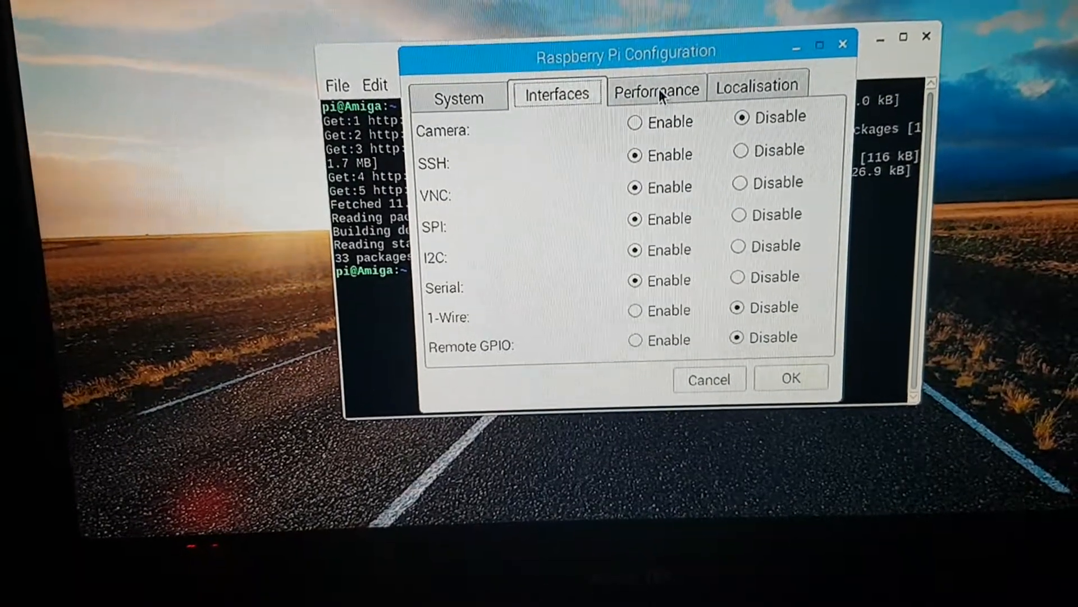
click(656, 86)
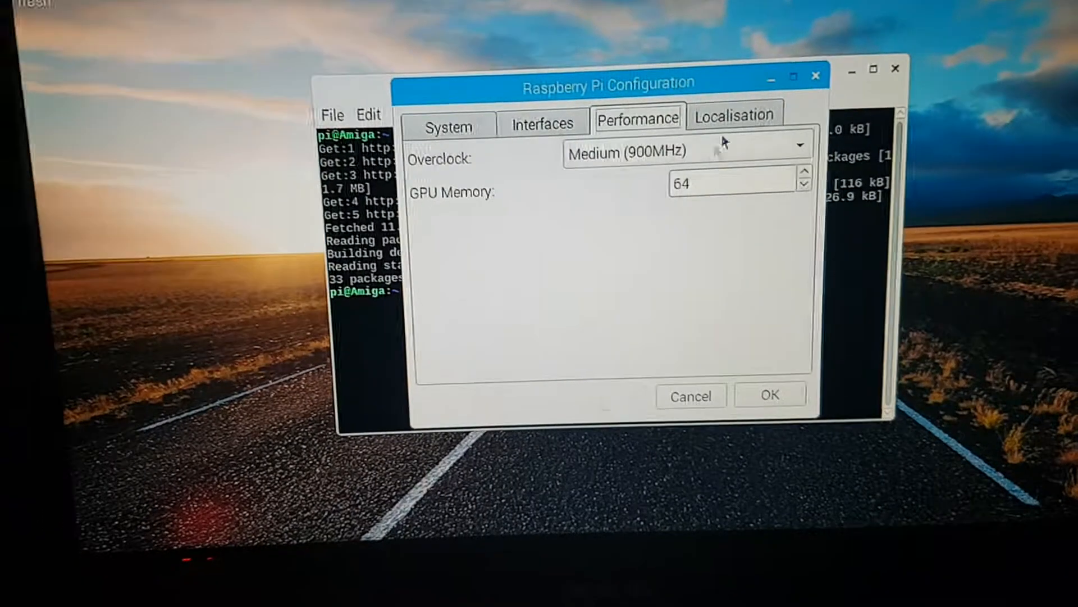
click(734, 114)
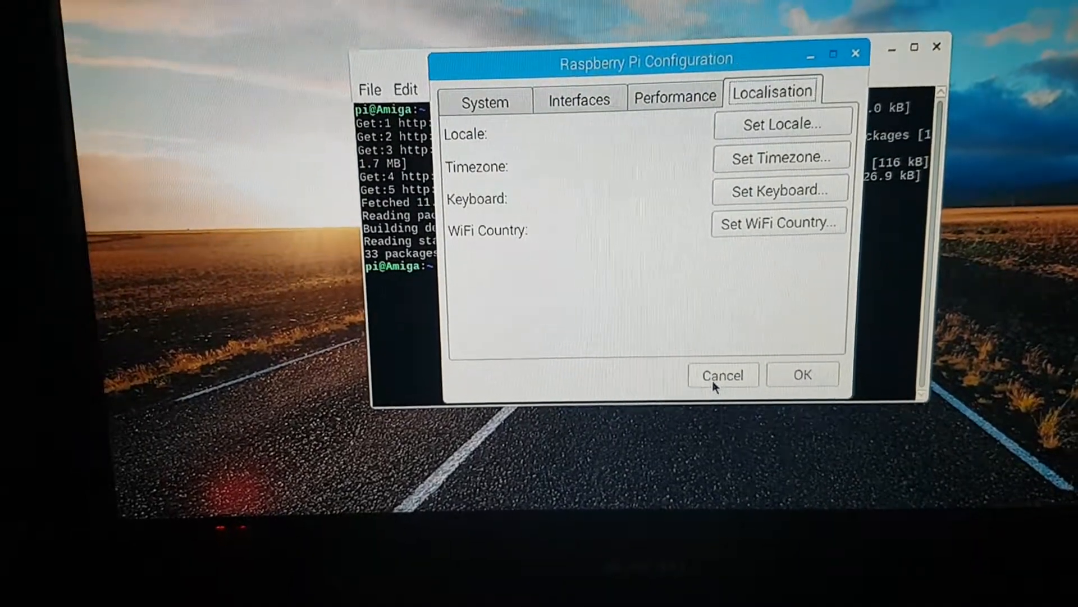
click(723, 376)
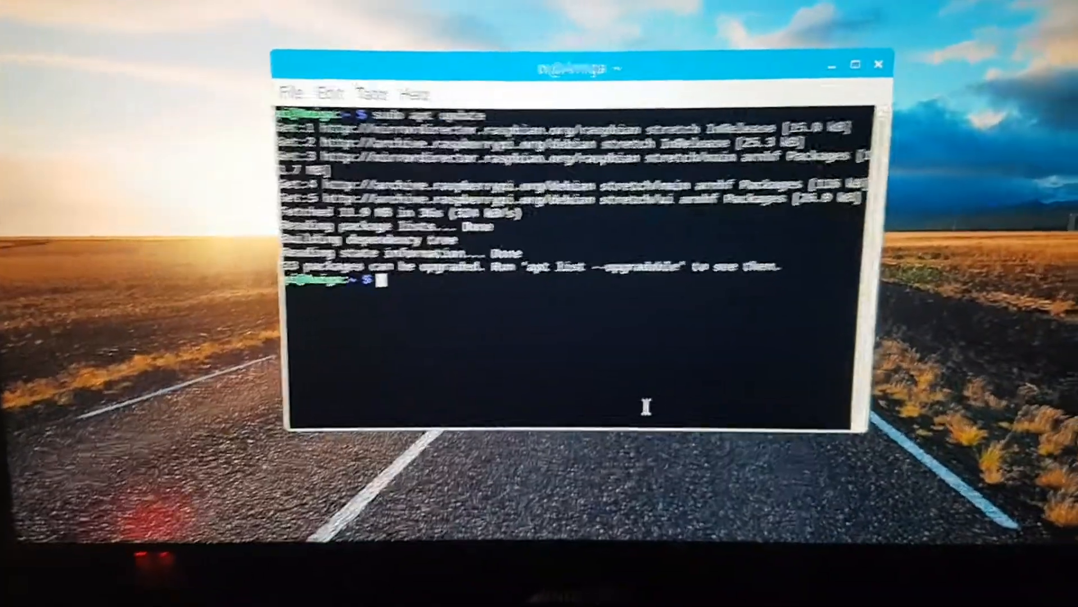
Step: Run sudo apt update, then start sudo apt-get upgrade in the terminal
text(sudo apt update)
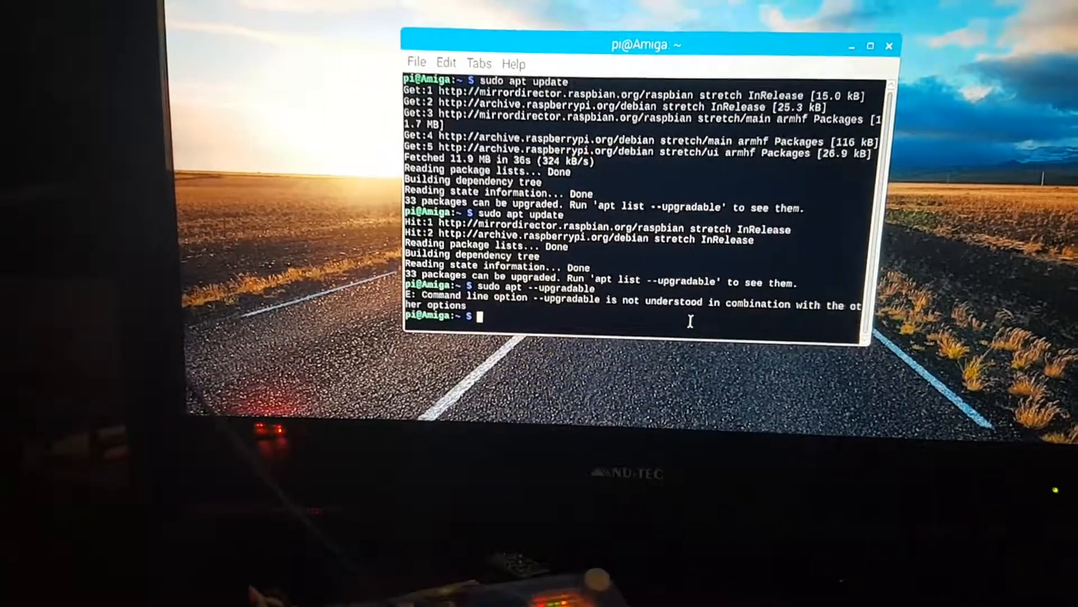
text(sudo apt-get upgrade)
text(y)
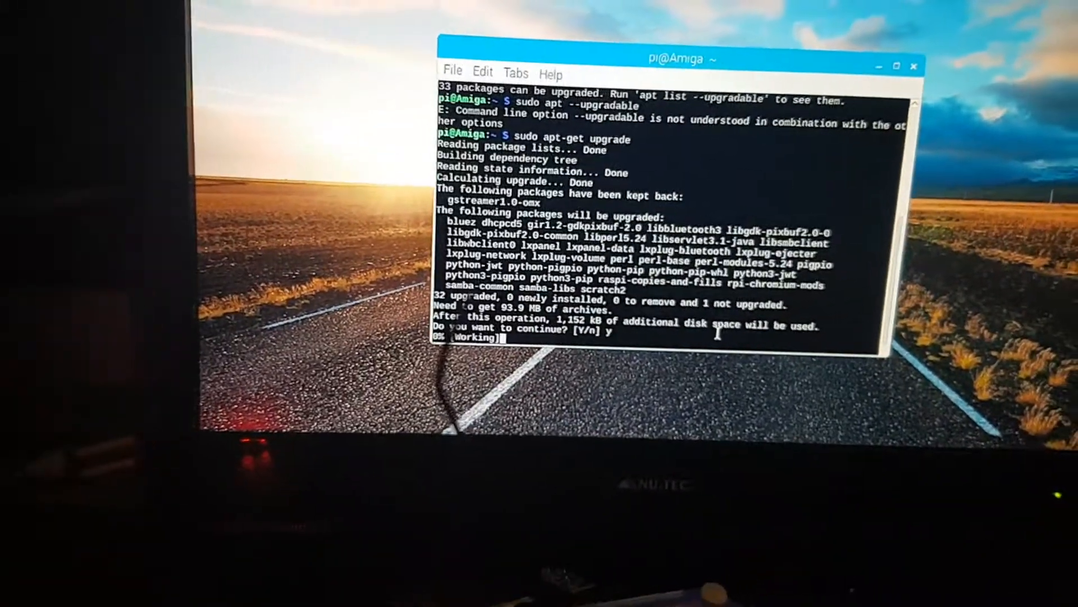
Step: Confirm the 32-package upgrade so the 93.9 MB of archives start downloading
key(Return)
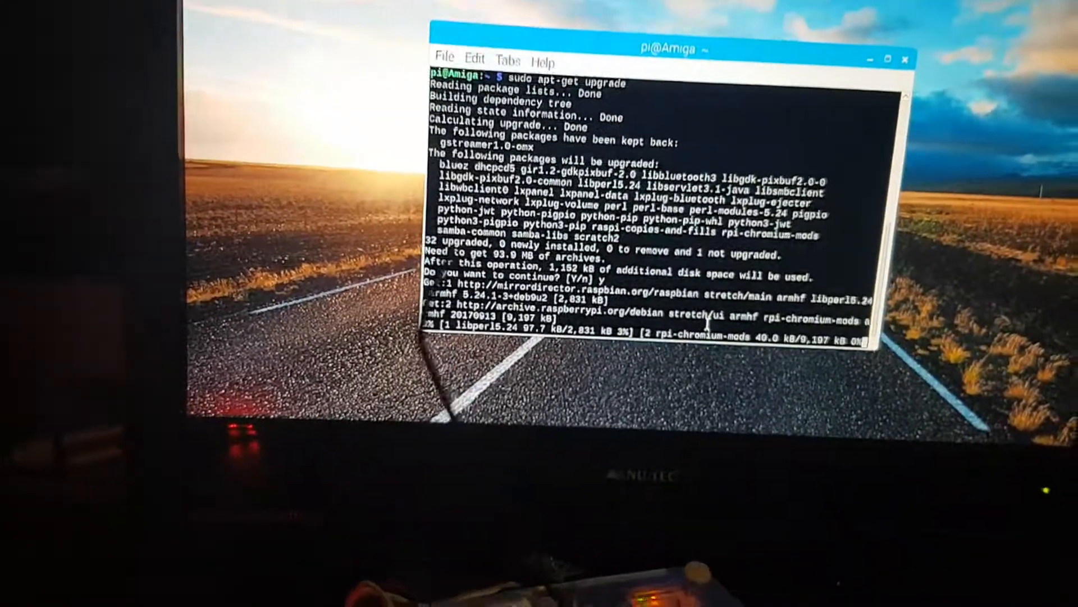